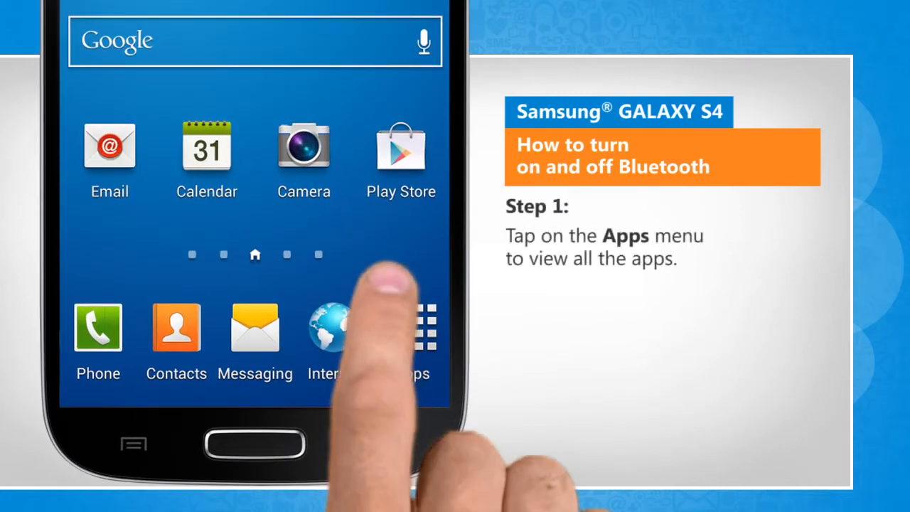
Open Settings from the Apps screen, landing on the Connections tab
left_click(421, 327)
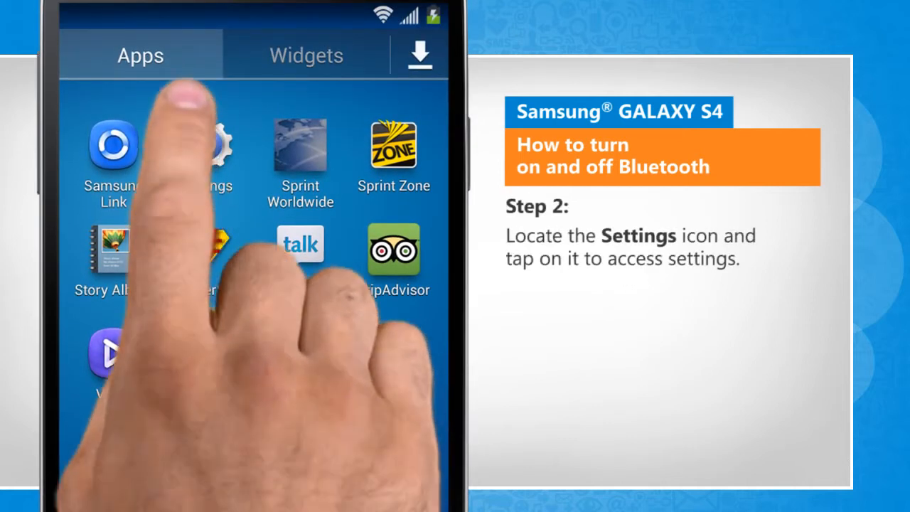
left_click(221, 146)
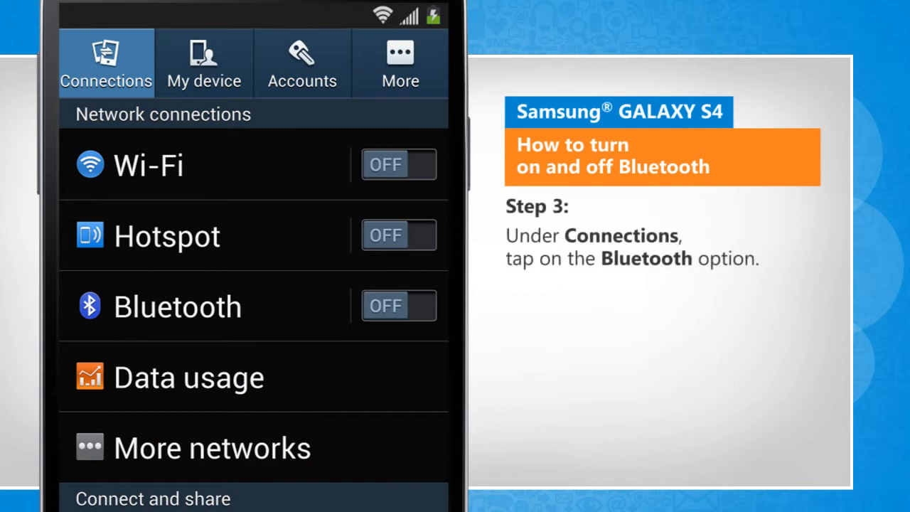
On the Bluetooth page, switch Bluetooth on, then switch it off again
left_click(178, 306)
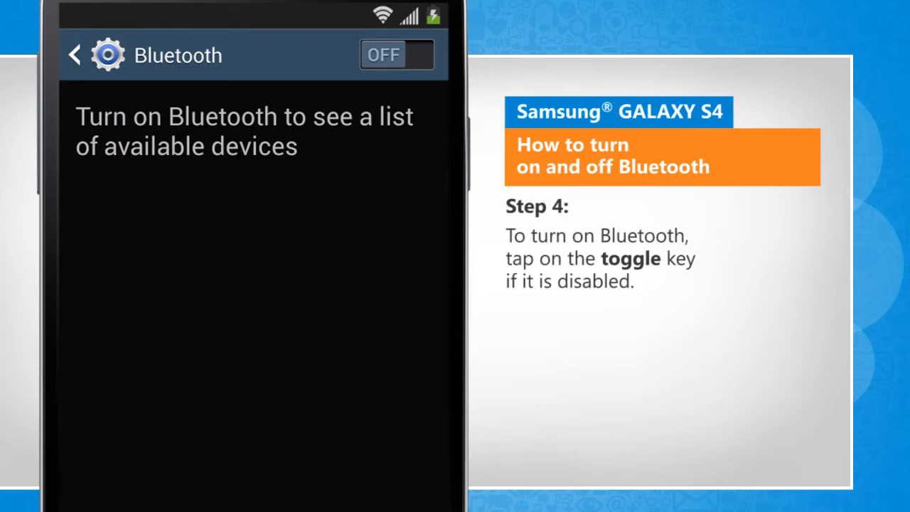
left_click(396, 55)
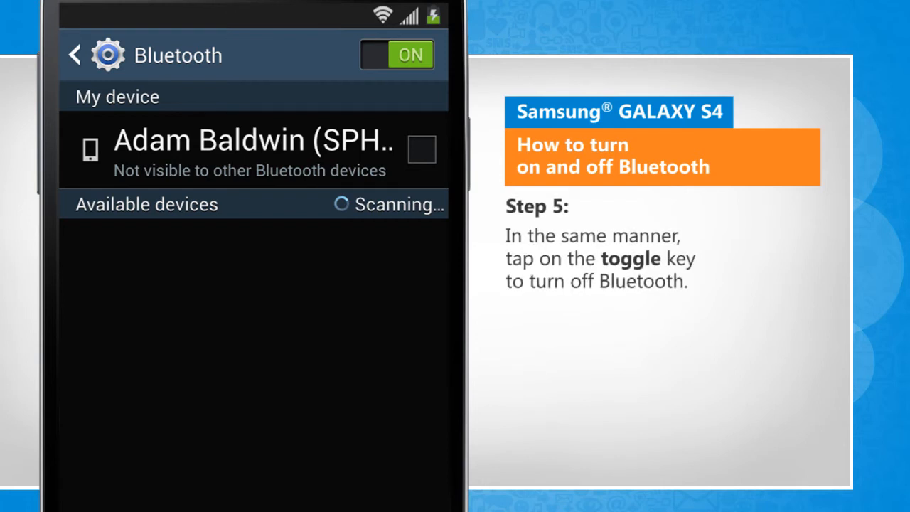
left_click(396, 55)
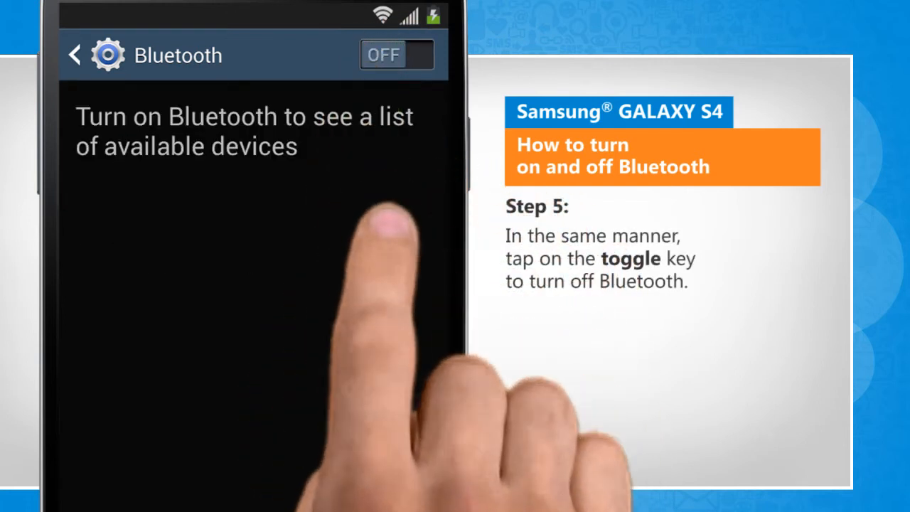